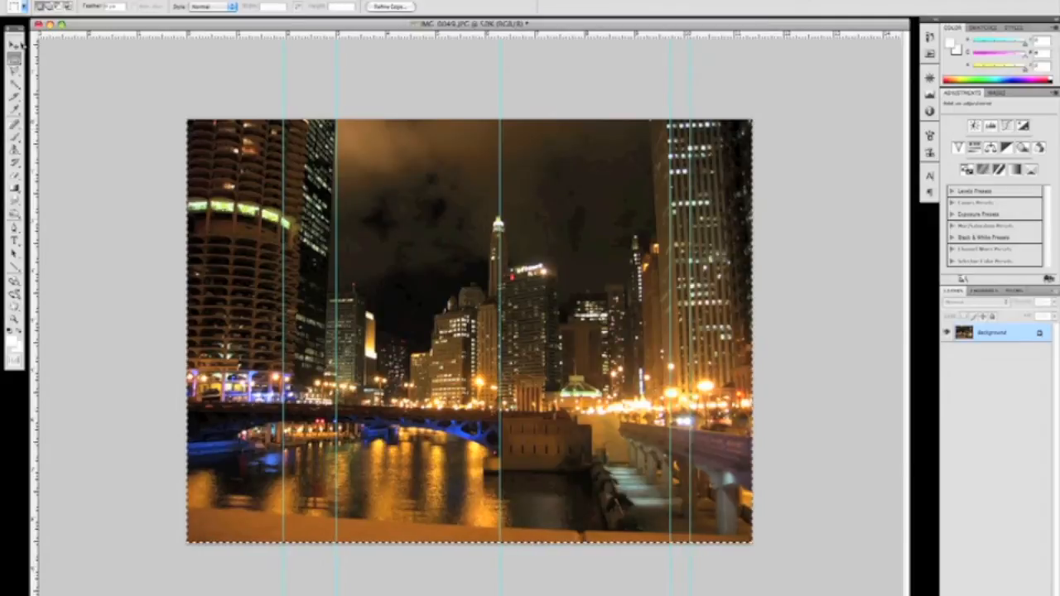
Apply a perspective transform so the building edges run parallel to the vertical guides.
{"action": "left_click", "coordinate": [116, 7]}
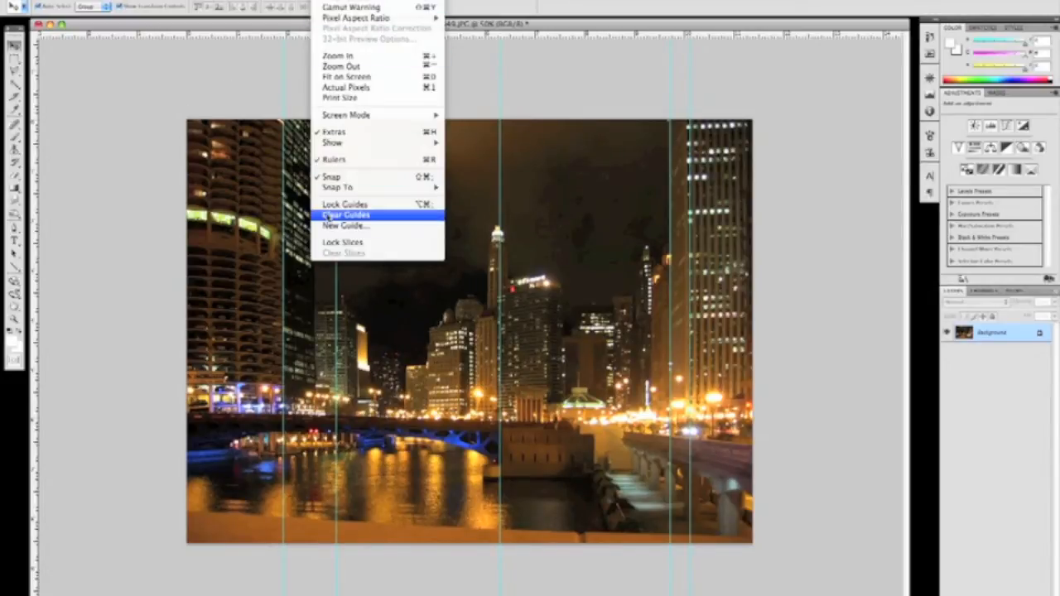
Clear the guides and resize the image to 16 inches tall at 300 pixels per inch.
{"action": "left_click", "coordinate": [344, 215]}
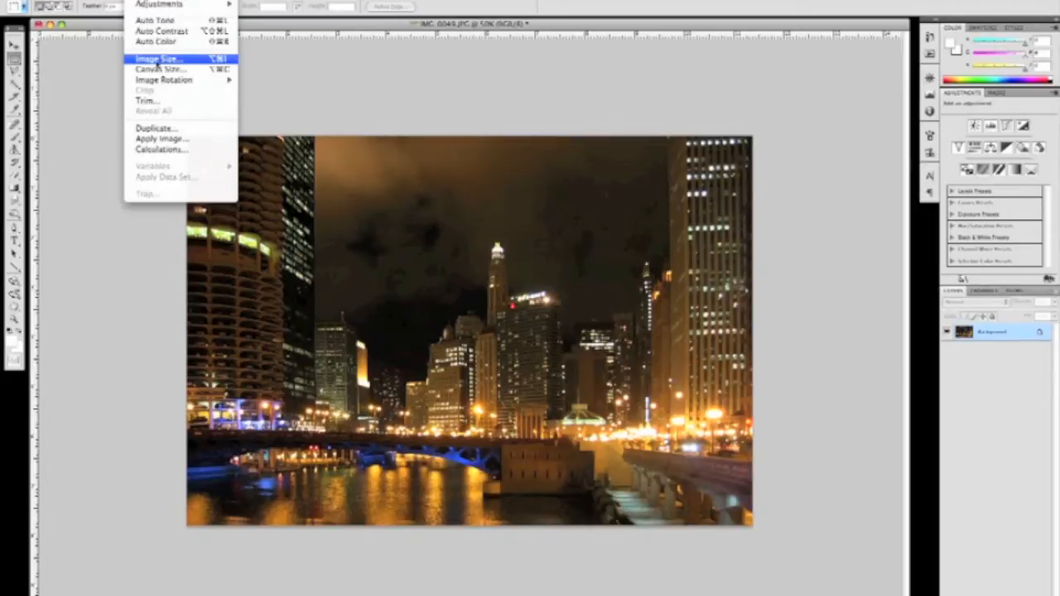
{"action": "left_click", "coordinate": [156, 56]}
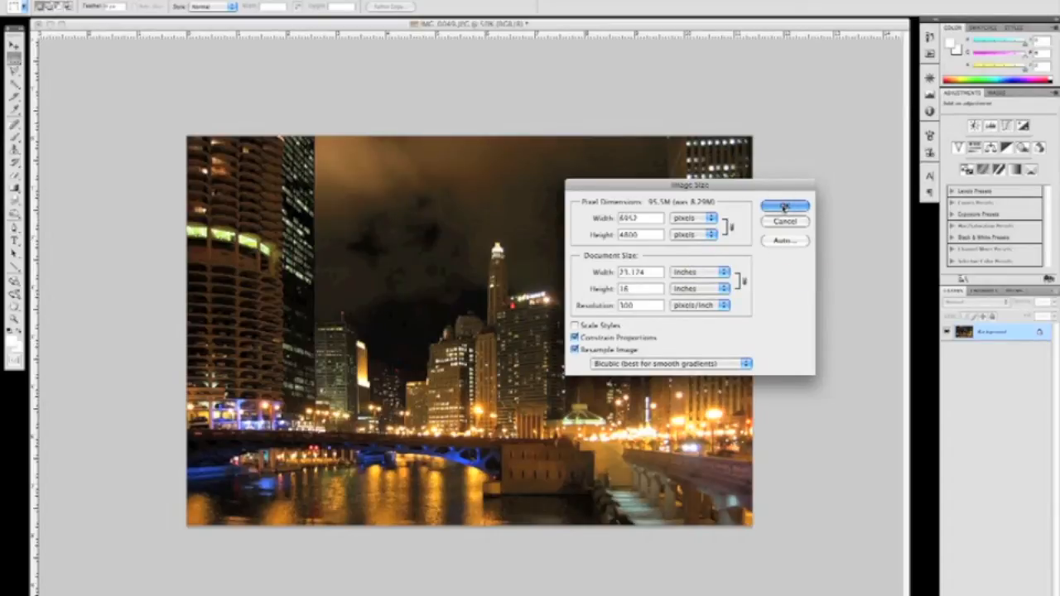
{"action": "left_click", "coordinate": [783, 205]}
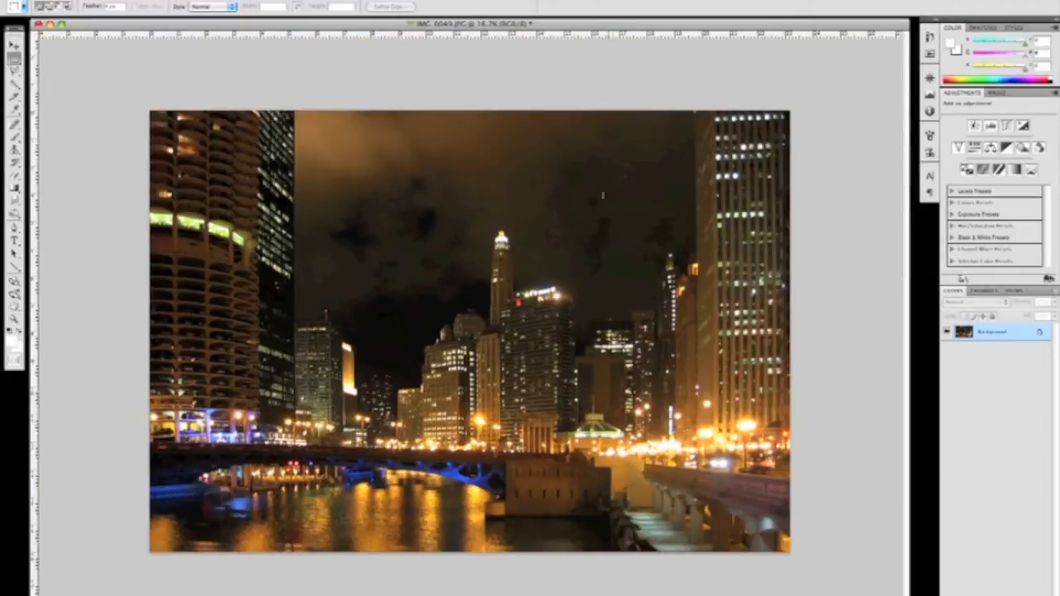
Select a fixed 20x16 marquee area and crop the photo to it, trimming the sides.
{"action": "left_click", "coordinate": [202, 7]}
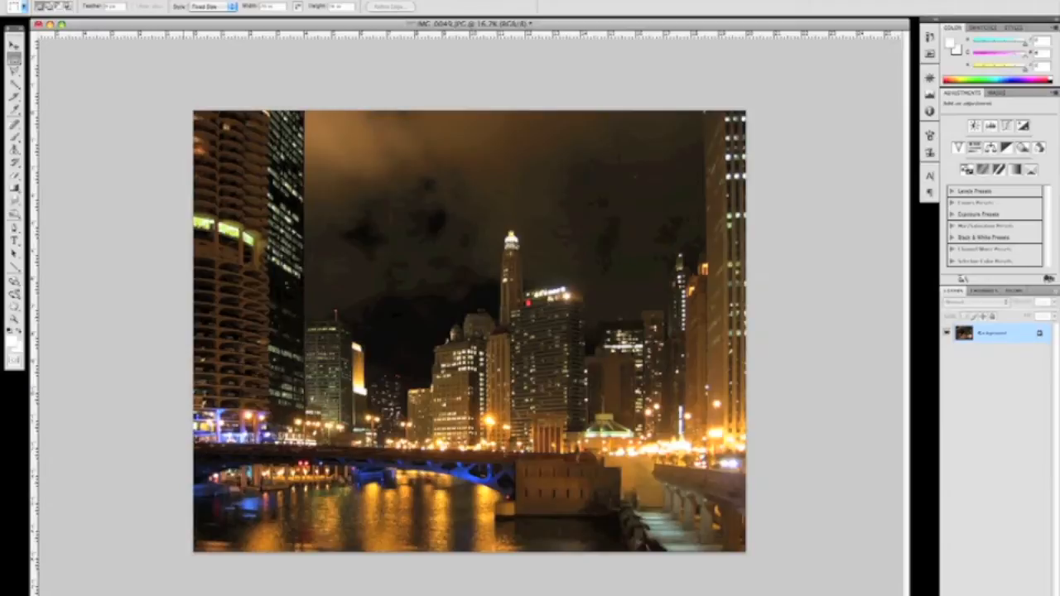
{"action": "left_click", "coordinate": [153, 7]}
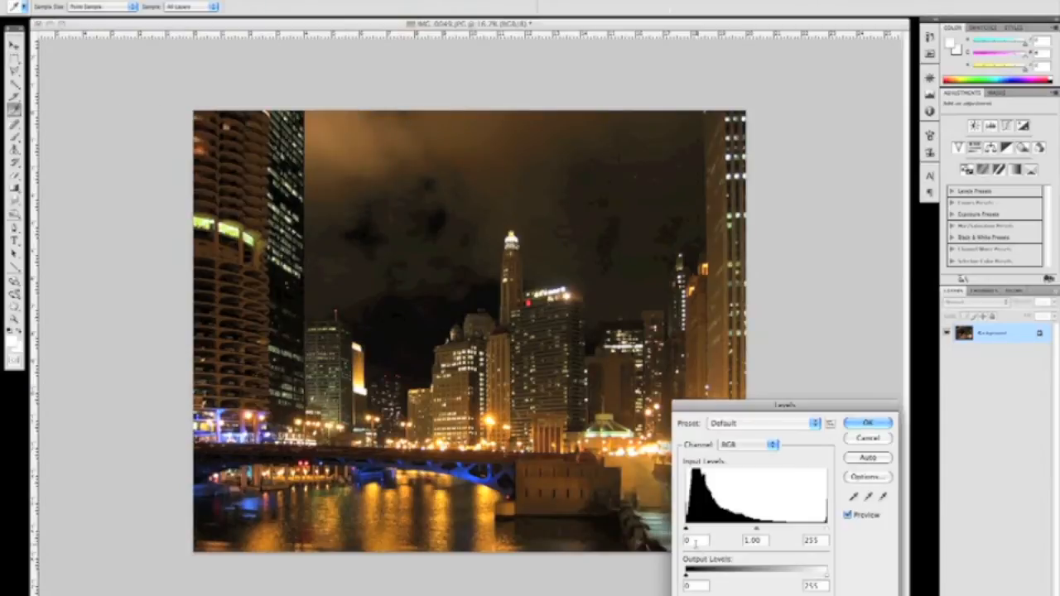
Raise the black point and shift the midtones in Levels, then apply the adjustment.
{"action": "left_click_drag", "start_coordinate": [686, 528], "coordinate": [694, 528]}
{"action": "type", "text": "212"}
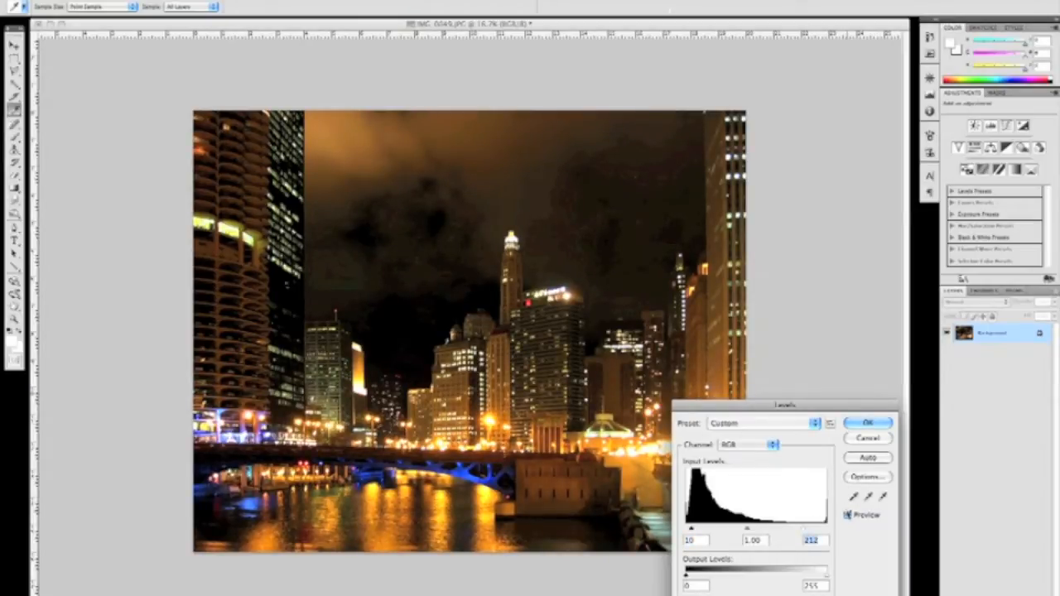
{"action": "left_click", "coordinate": [848, 513]}
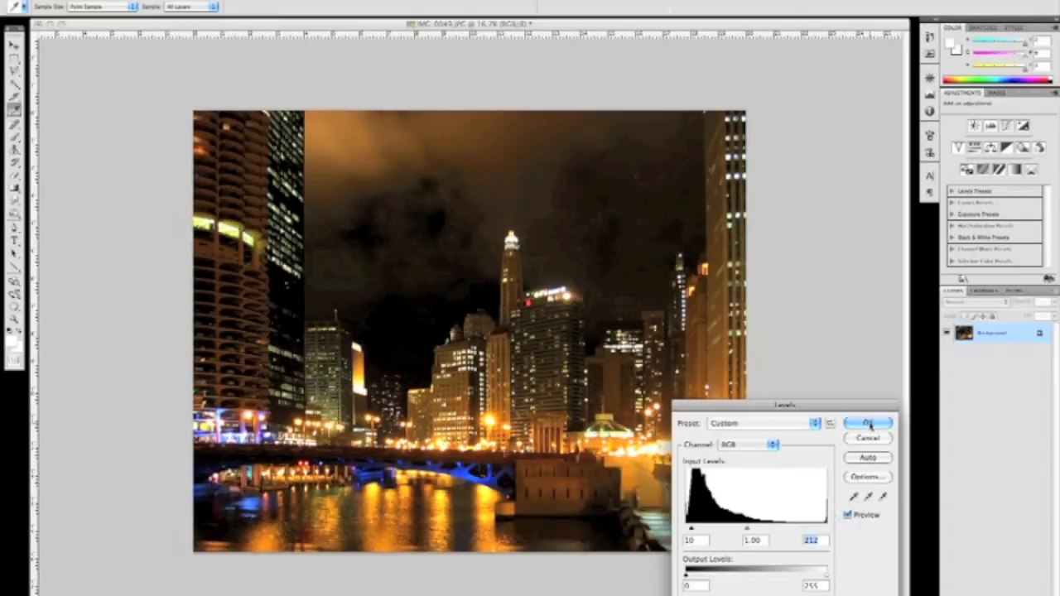
{"action": "left_click", "coordinate": [868, 422]}
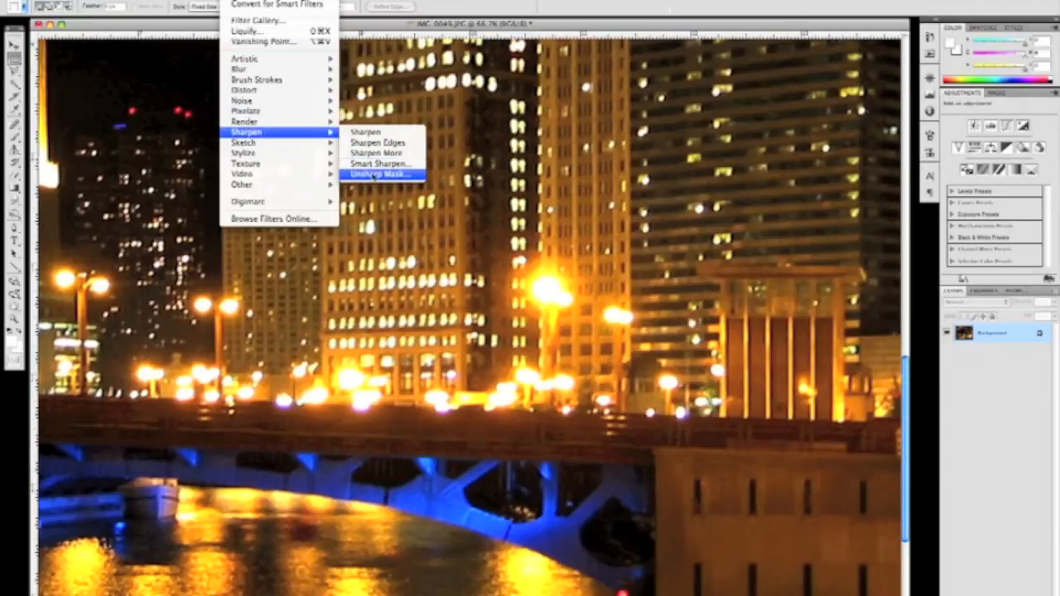
Apply an Unsharp Mask with increased amount, checking the preview on the building windows.
{"action": "left_click", "coordinate": [381, 175]}
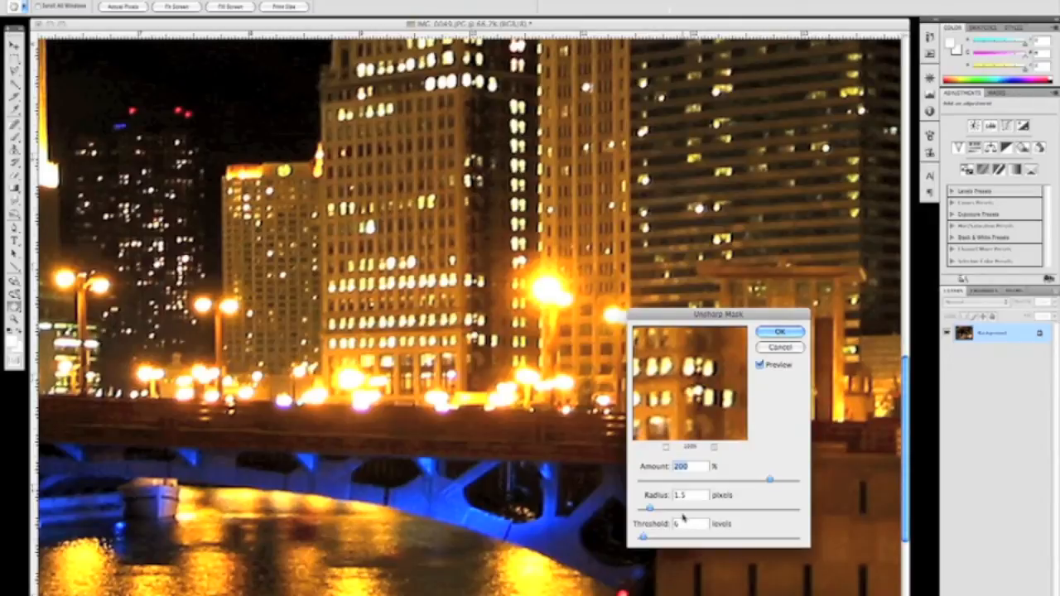
{"action": "left_click_drag", "start_coordinate": [650, 507], "coordinate": [651, 506]}
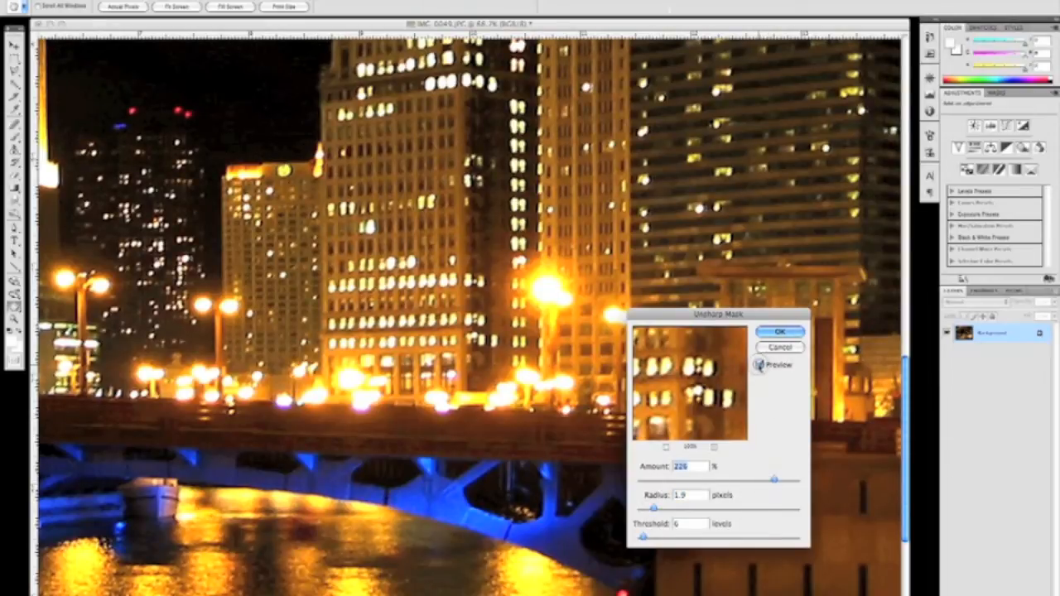
{"action": "left_click", "coordinate": [758, 366]}
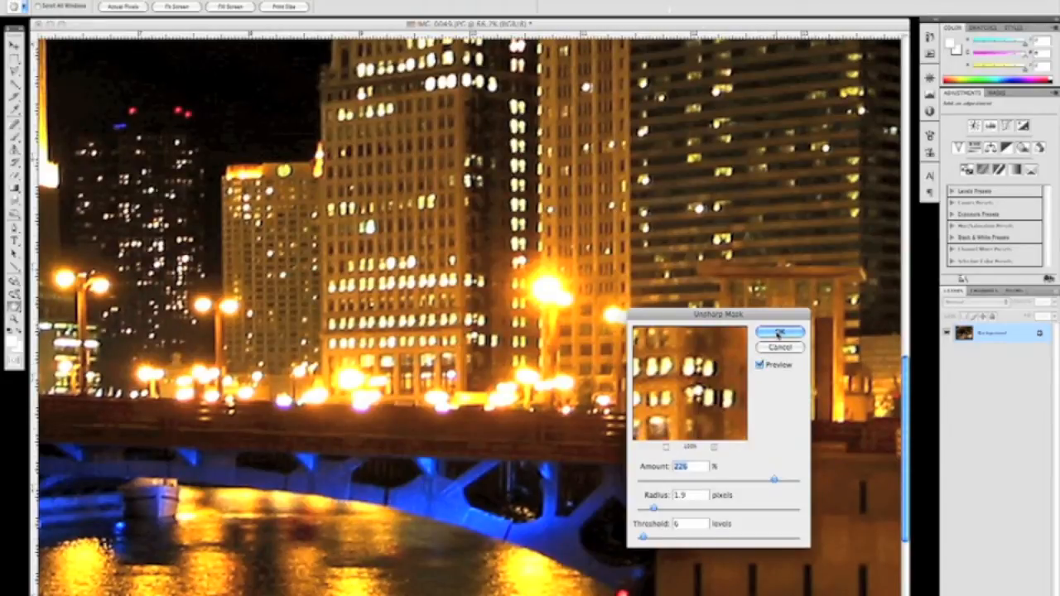
{"action": "left_click", "coordinate": [778, 331]}
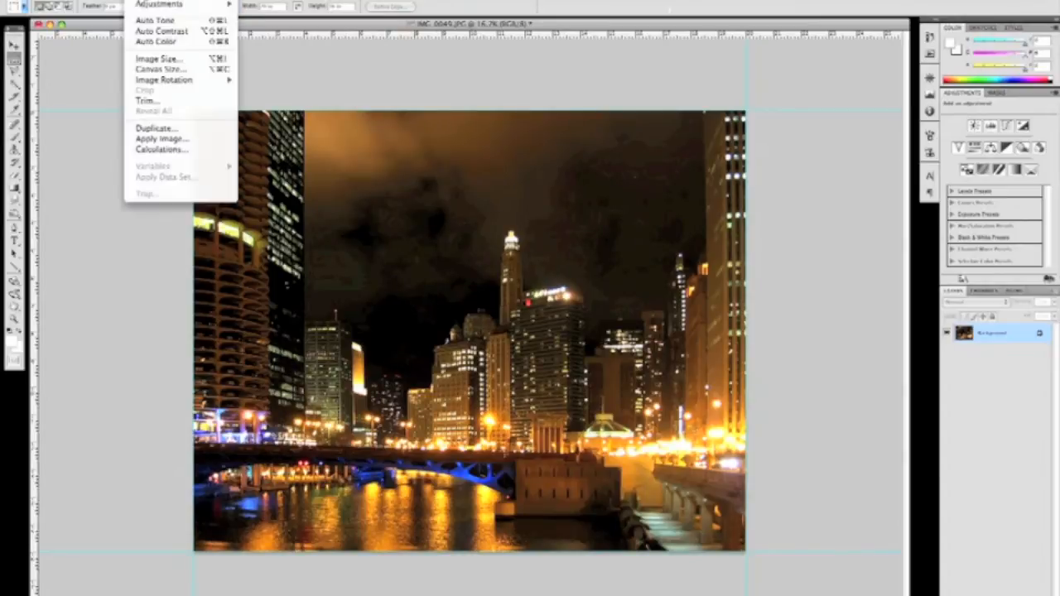
Set the canvas size to 22.5 inches wide by 18 inches tall, centred, adding a white border.
{"action": "left_click", "coordinate": [159, 69]}
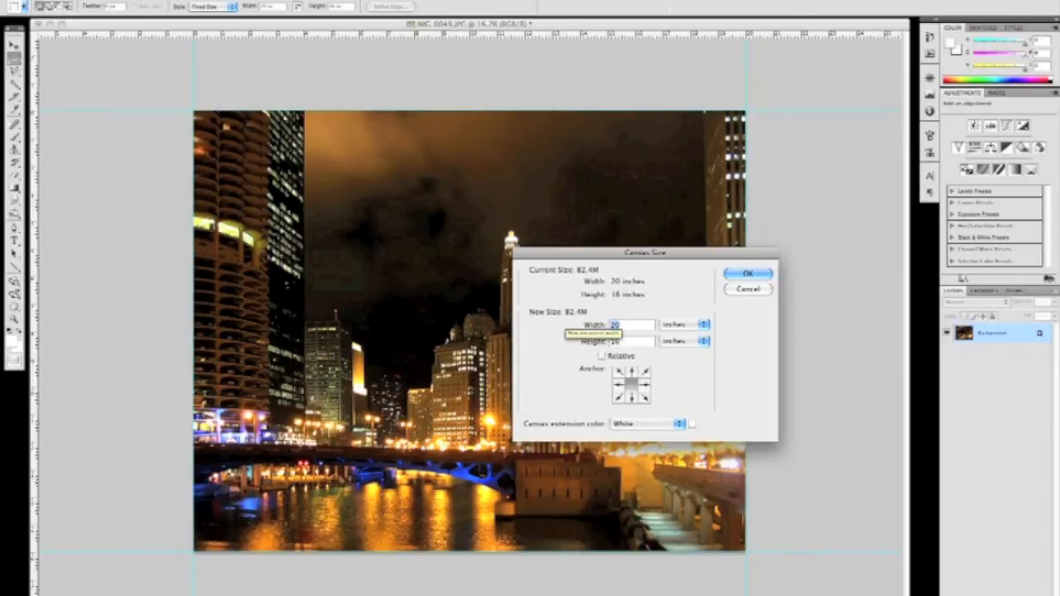
{"action": "type", "text": "22"}
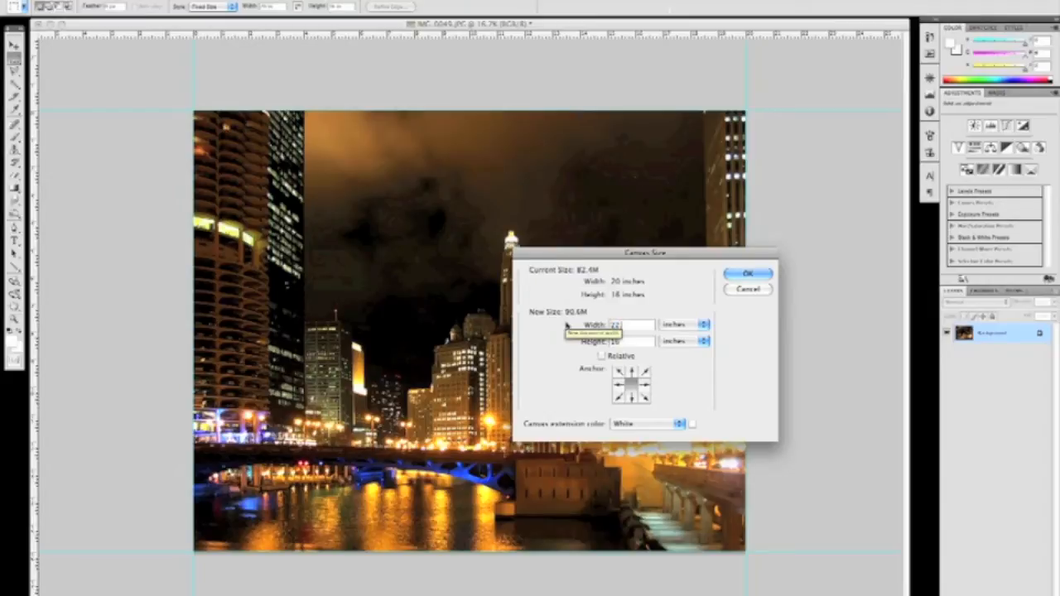
{"action": "type", "text": "22.5"}
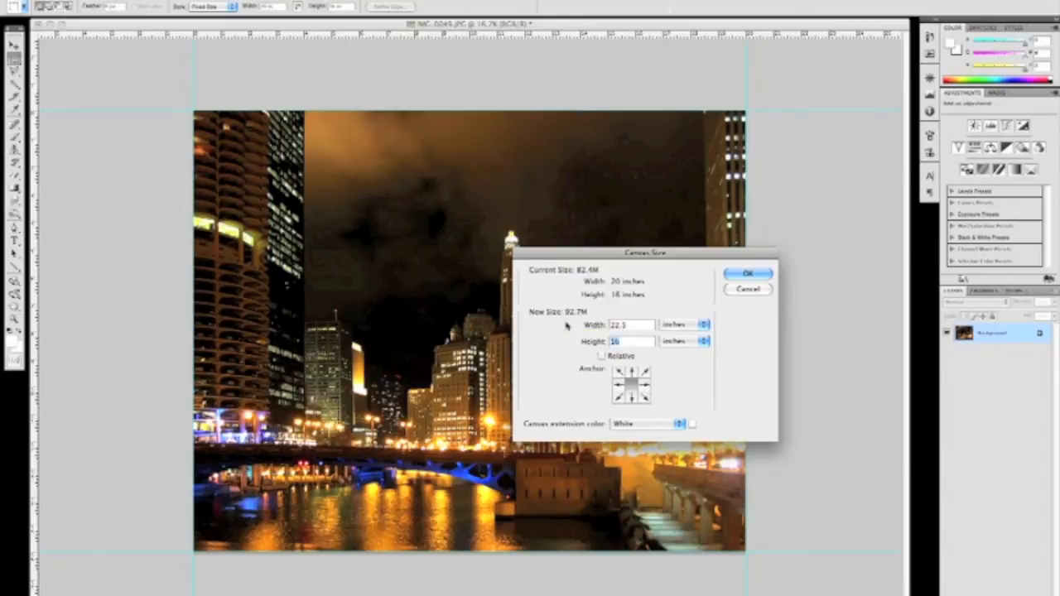
{"action": "type", "text": "18"}
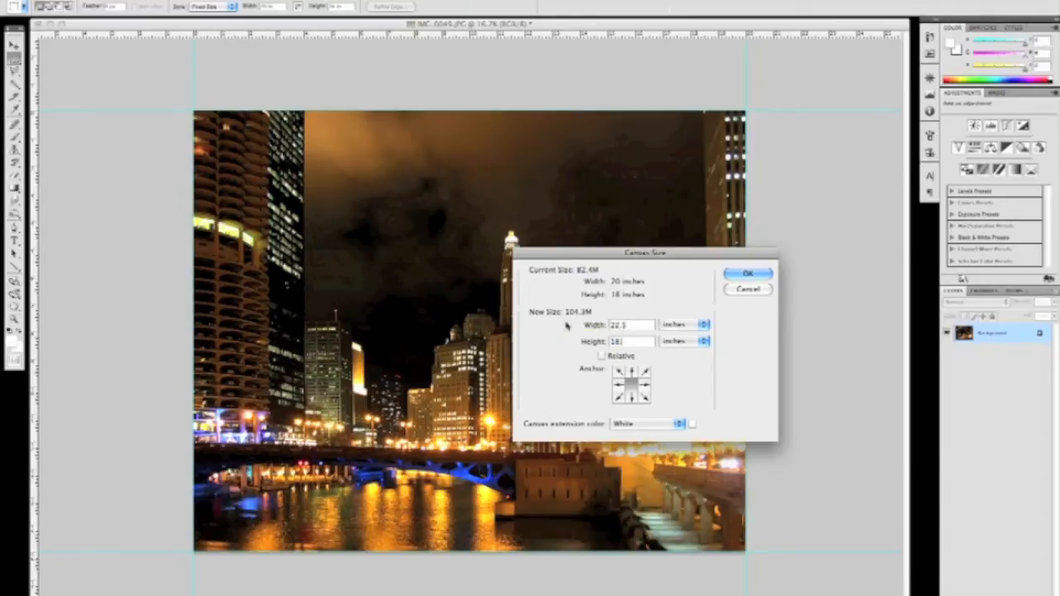
{"action": "left_click", "coordinate": [749, 274]}
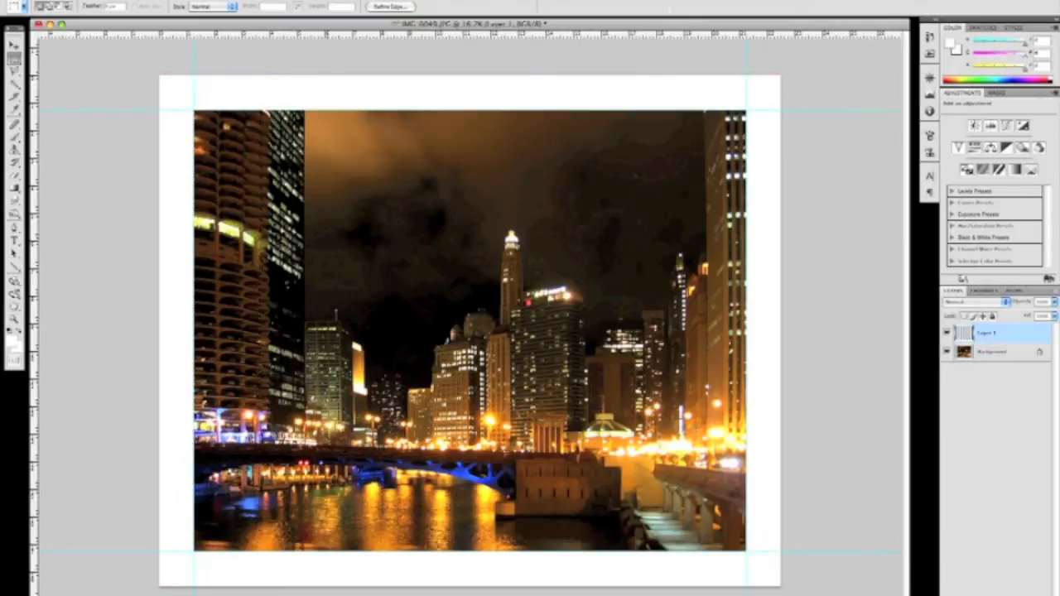
Move the copied left strip into the border and flip it horizontally.
{"action": "left_click_drag", "start_coordinate": [240, 184], "coordinate": [318, 207]}
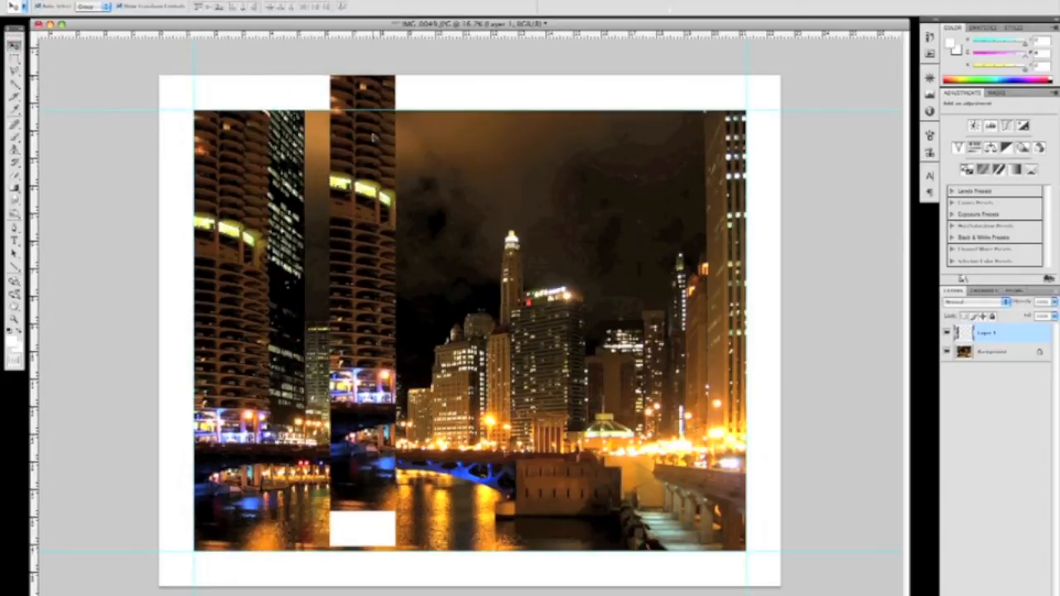
{"action": "left_click", "coordinate": [34, 6]}
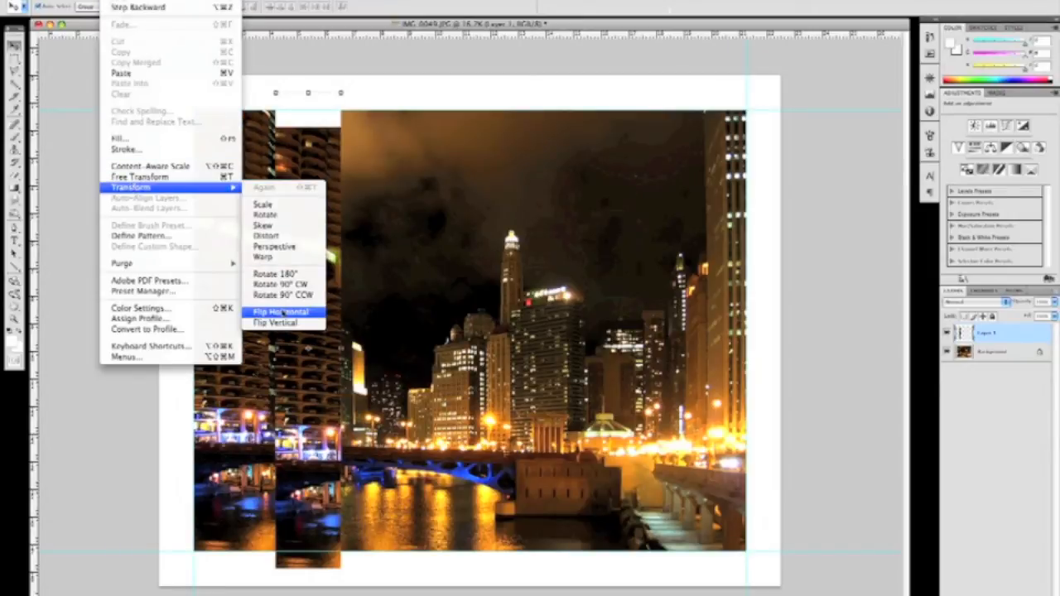
{"action": "left_click", "coordinate": [280, 312]}
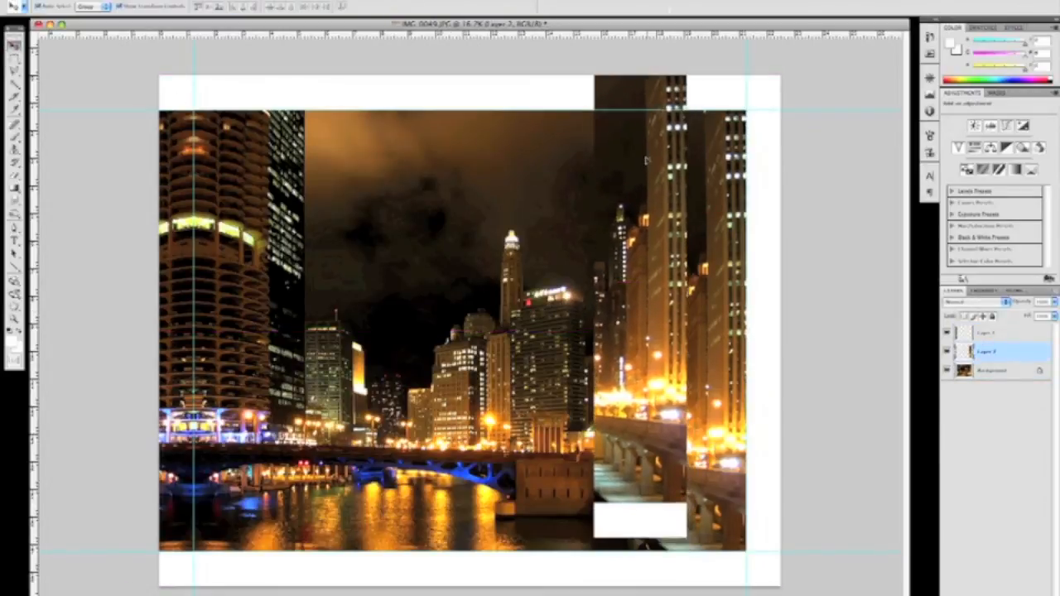
Free-transform the right strip to fill its border and merge the strips down into one layer.
{"action": "left_click", "coordinate": [33, 6]}
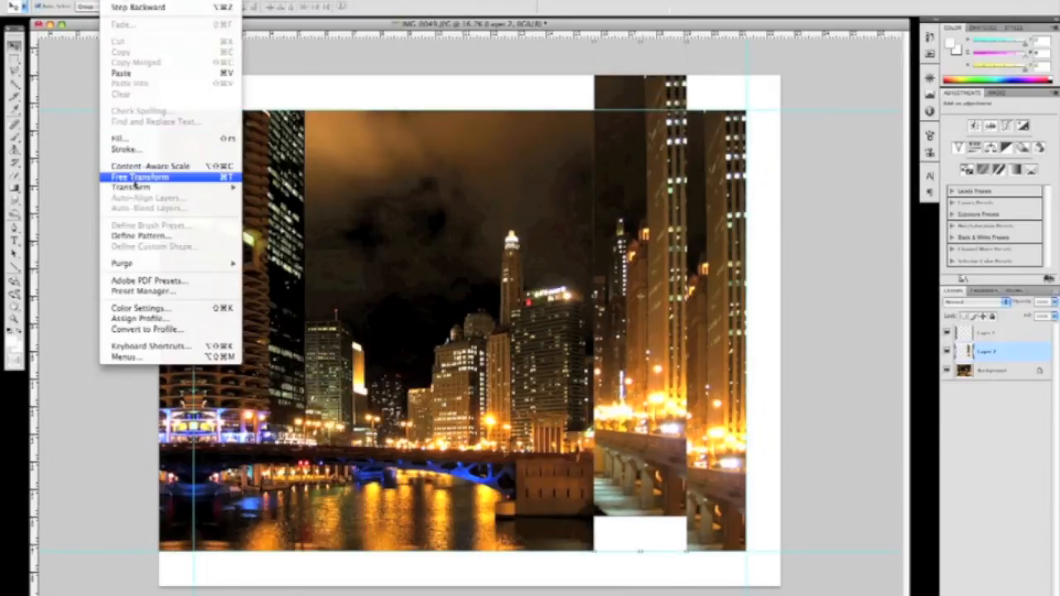
{"action": "left_click", "coordinate": [139, 175]}
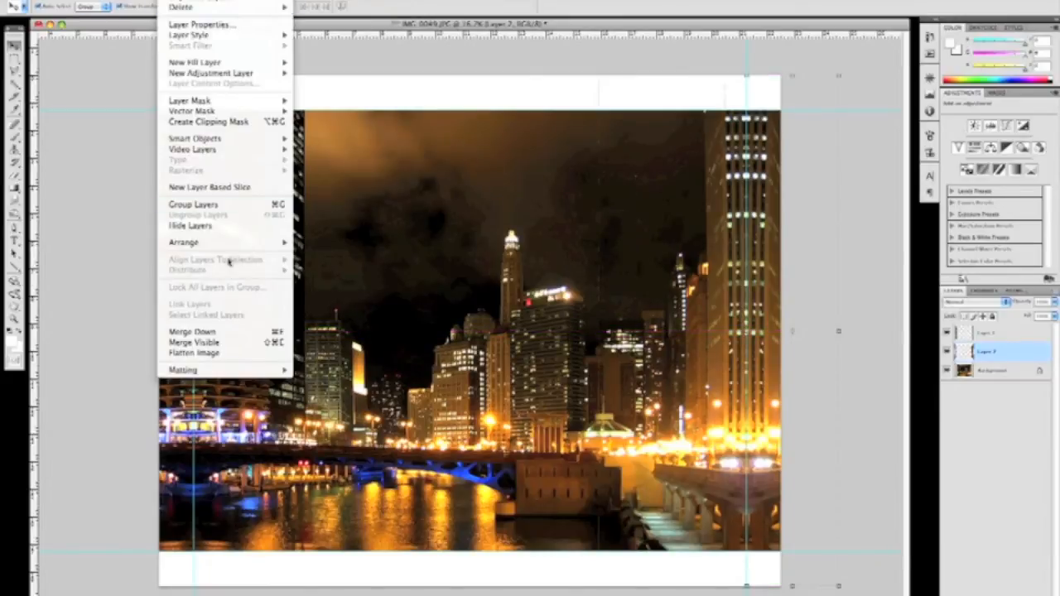
{"action": "left_click", "coordinate": [194, 353]}
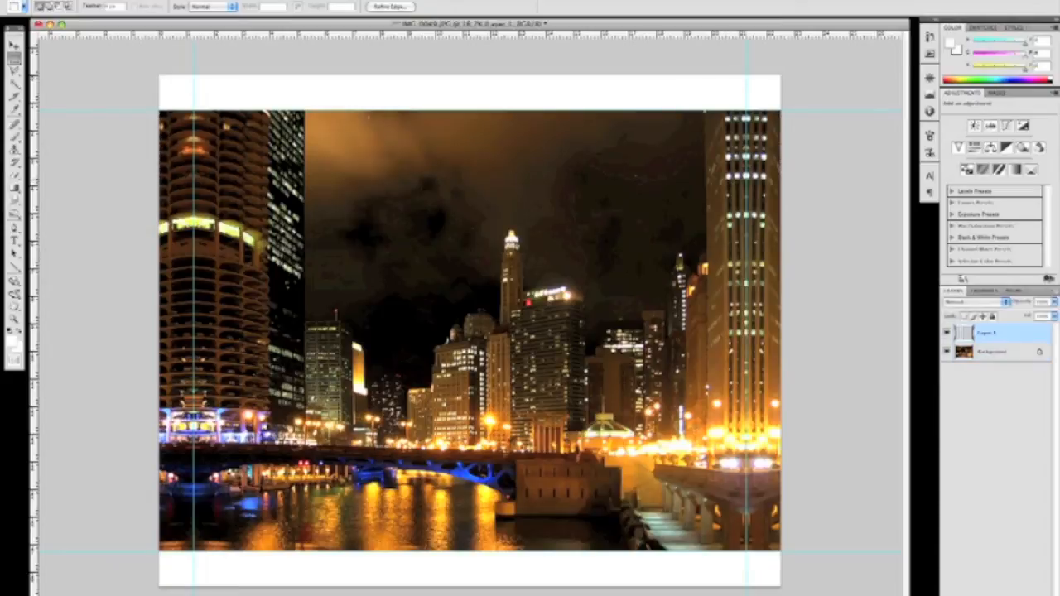
Copy the top and bottom edge strips to layers, move them outward and flip the bottom one vertically.
{"action": "left_click", "coordinate": [133, 185]}
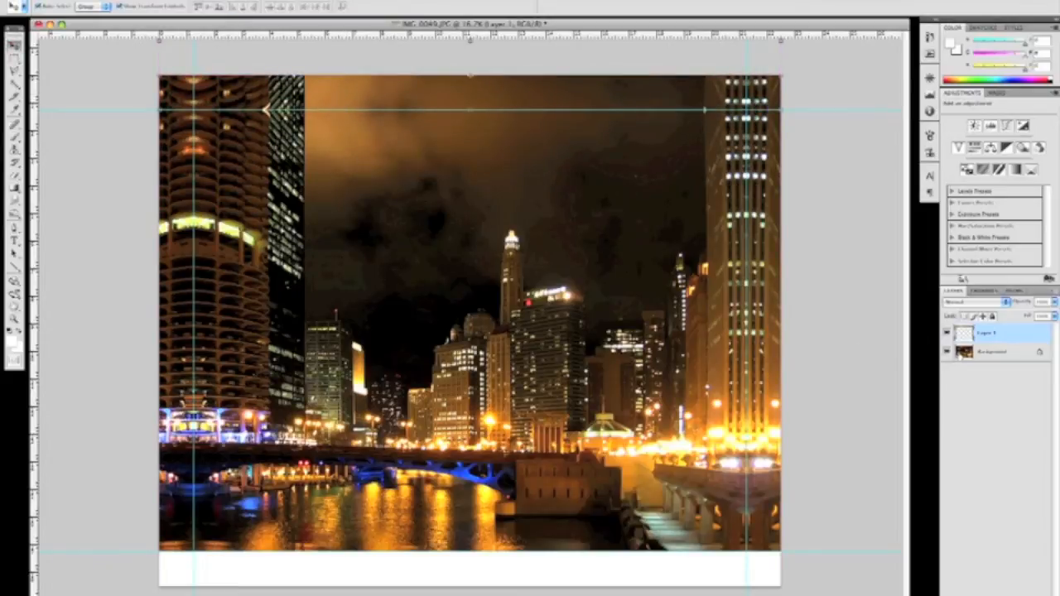
{"action": "left_click", "coordinate": [991, 351]}
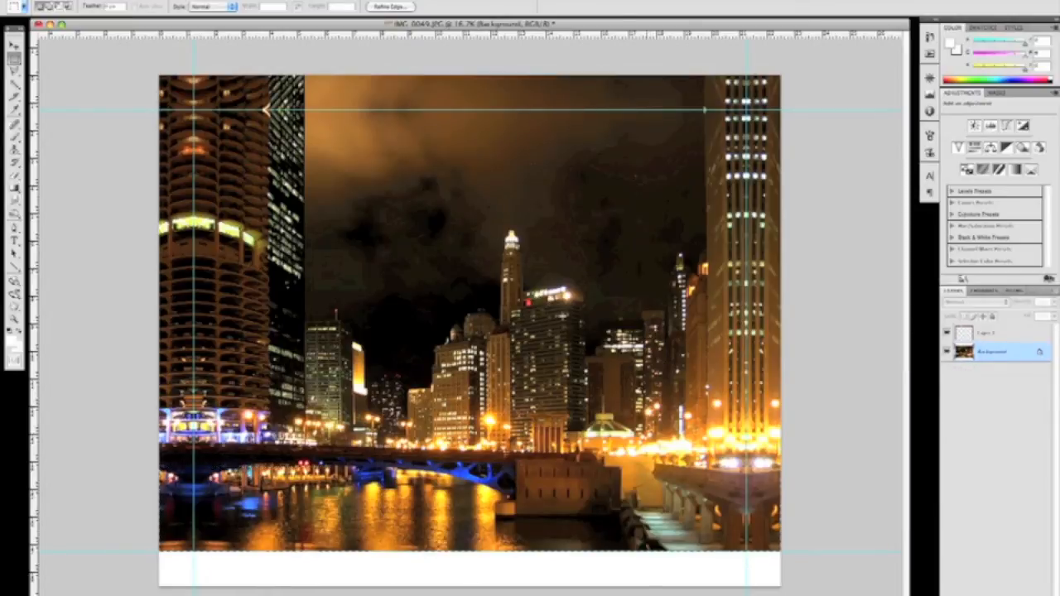
{"action": "left_click", "coordinate": [41, 3]}
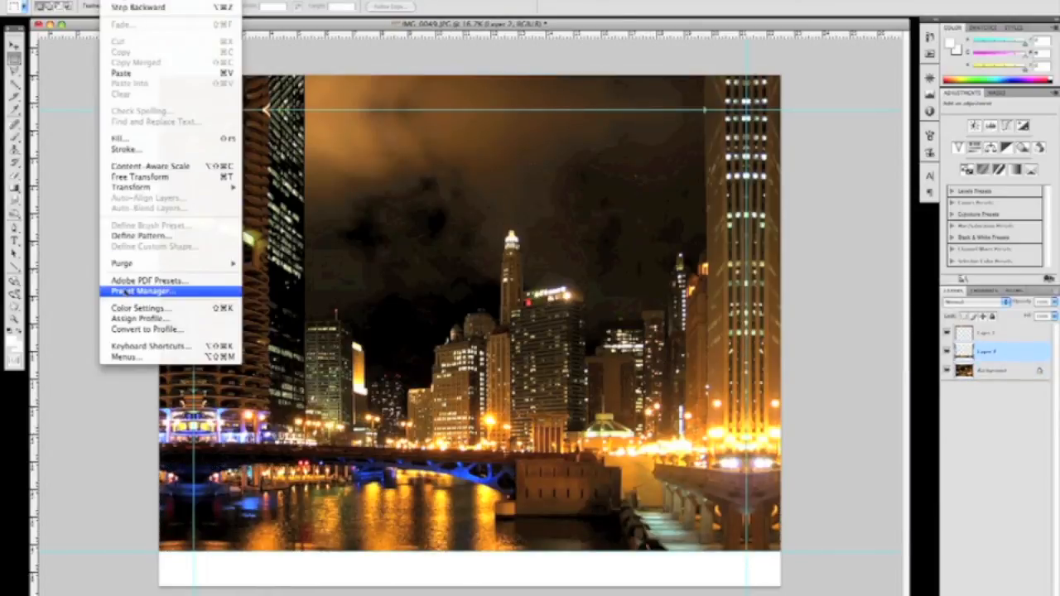
{"action": "mouse_move", "coordinate": [131, 185]}
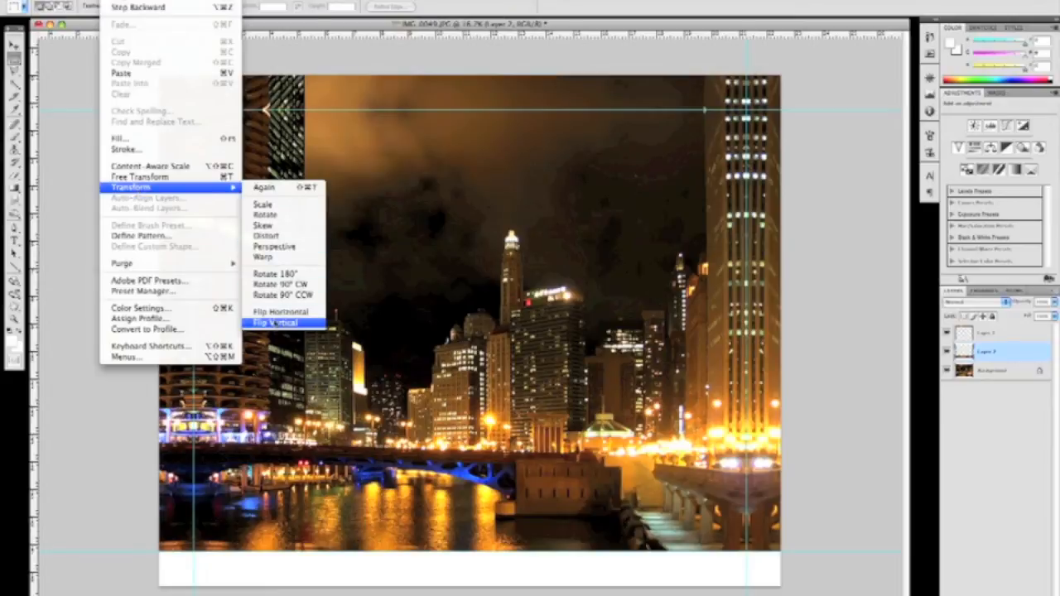
{"action": "left_click", "coordinate": [272, 323]}
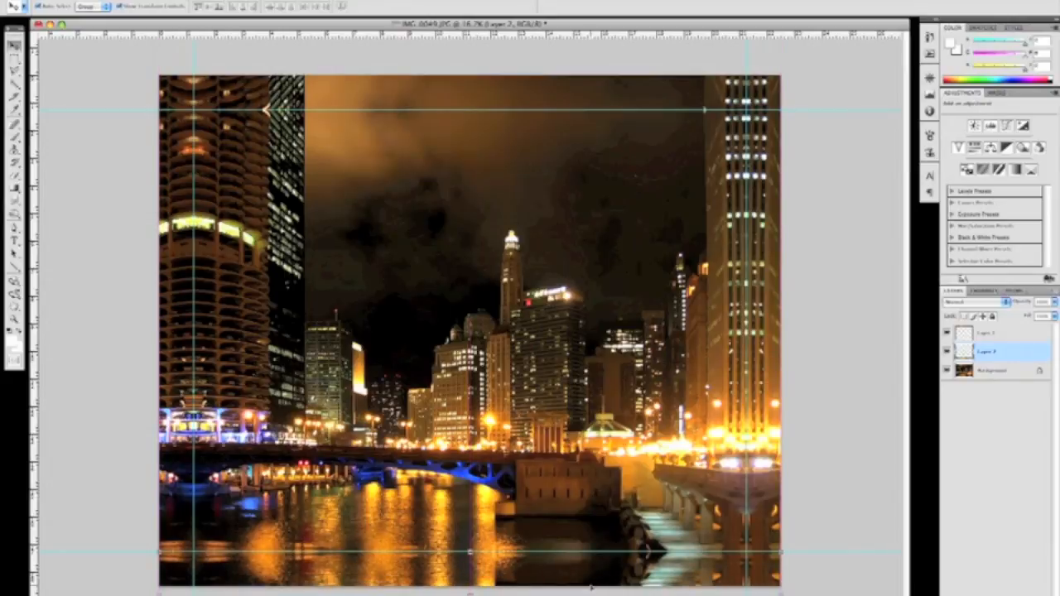
{"action": "mouse_move", "coordinate": [539, 444]}
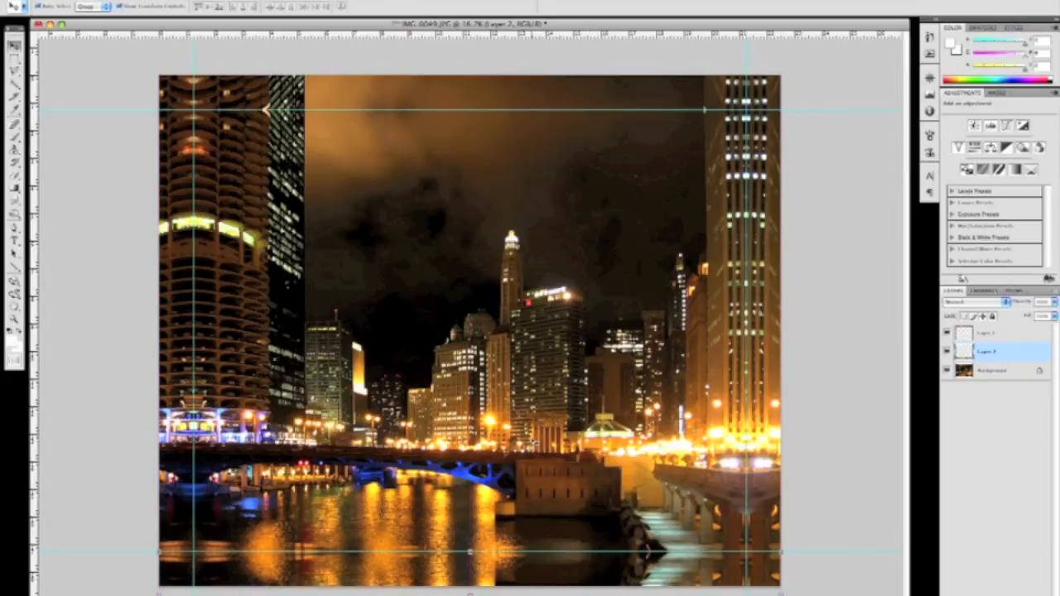